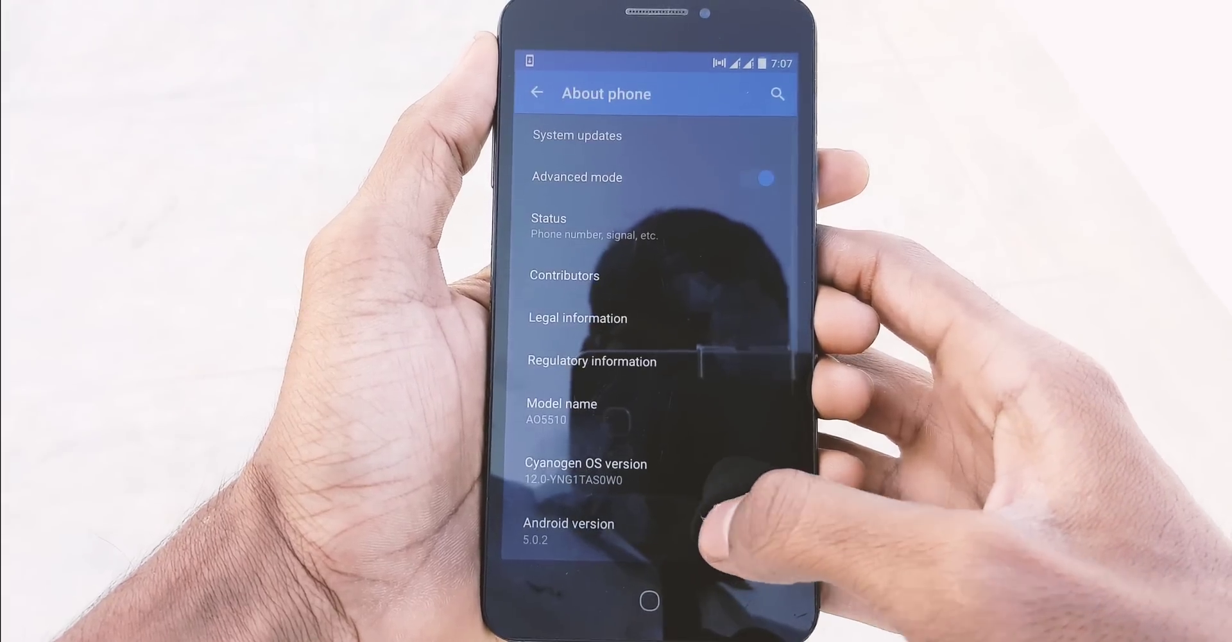
Step: Review the Cyanogen OS 12.0 / Android 5.0.2 versions in About phone and enter Developer options
scroll(up, 3)
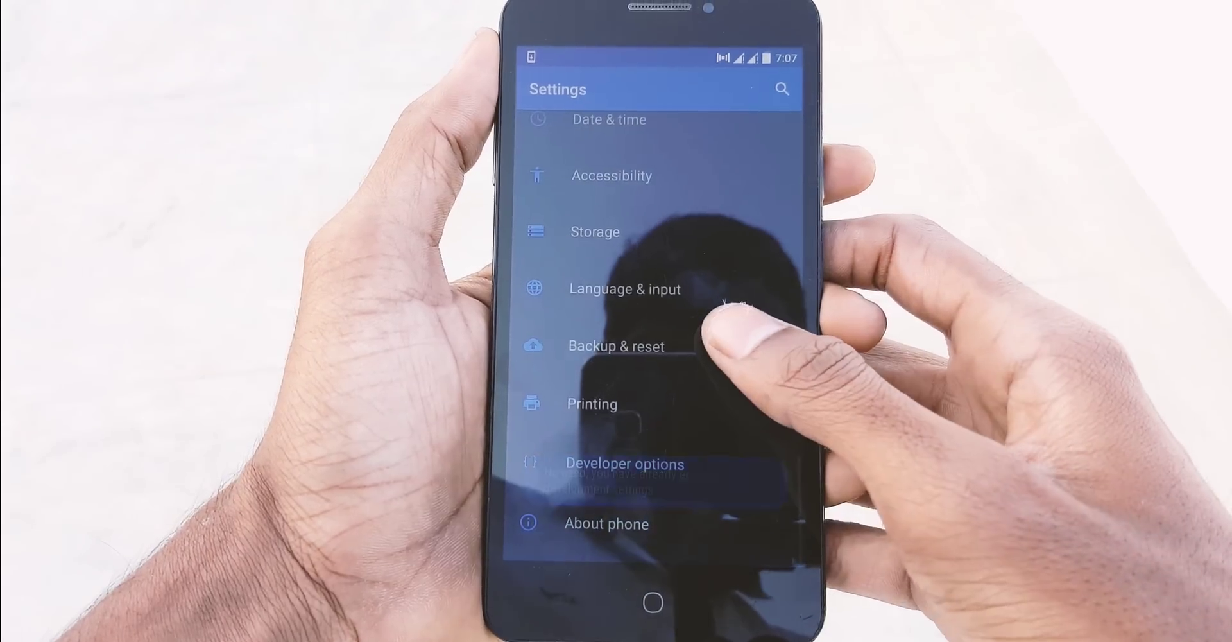
click(624, 464)
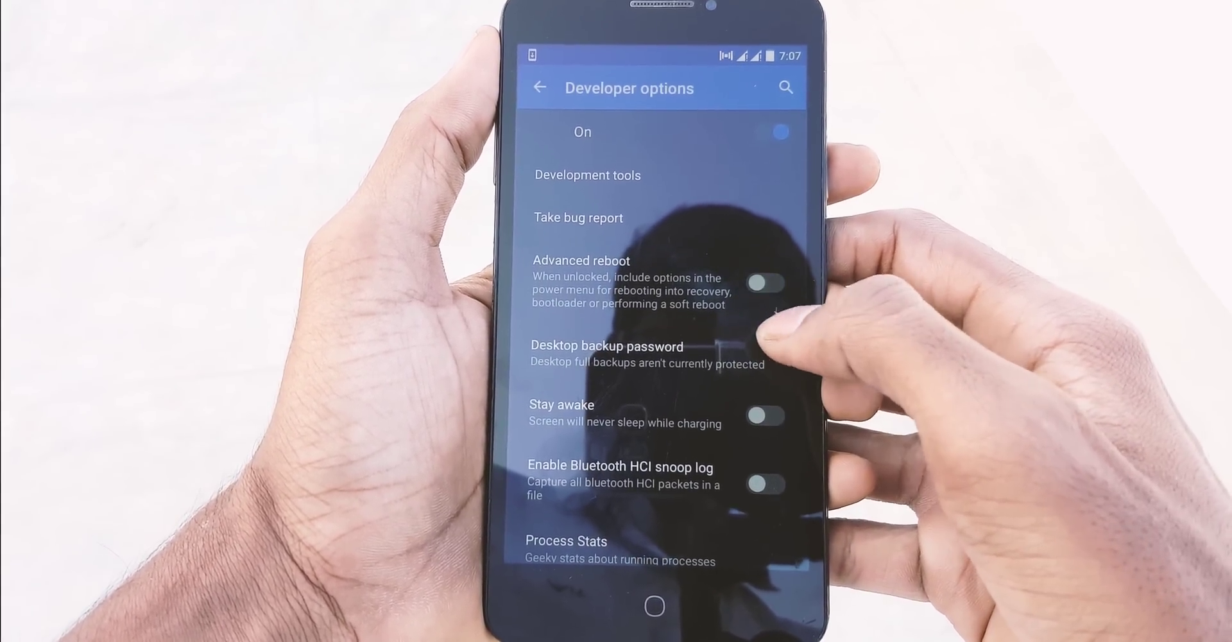
scroll(down, 3)
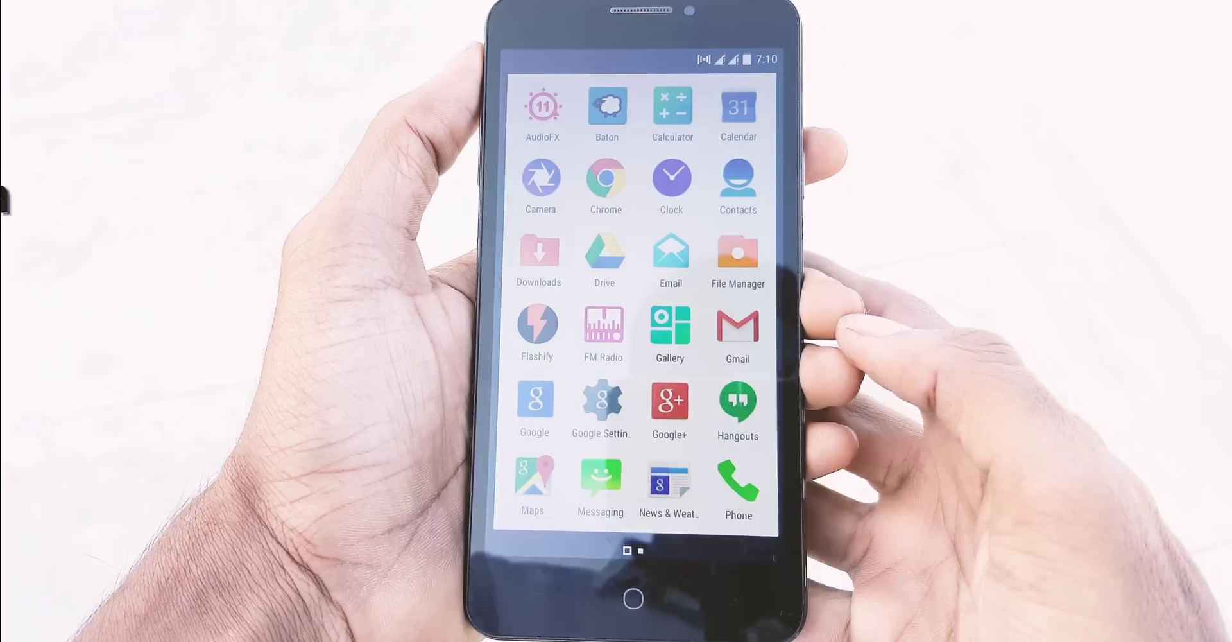
click(737, 251)
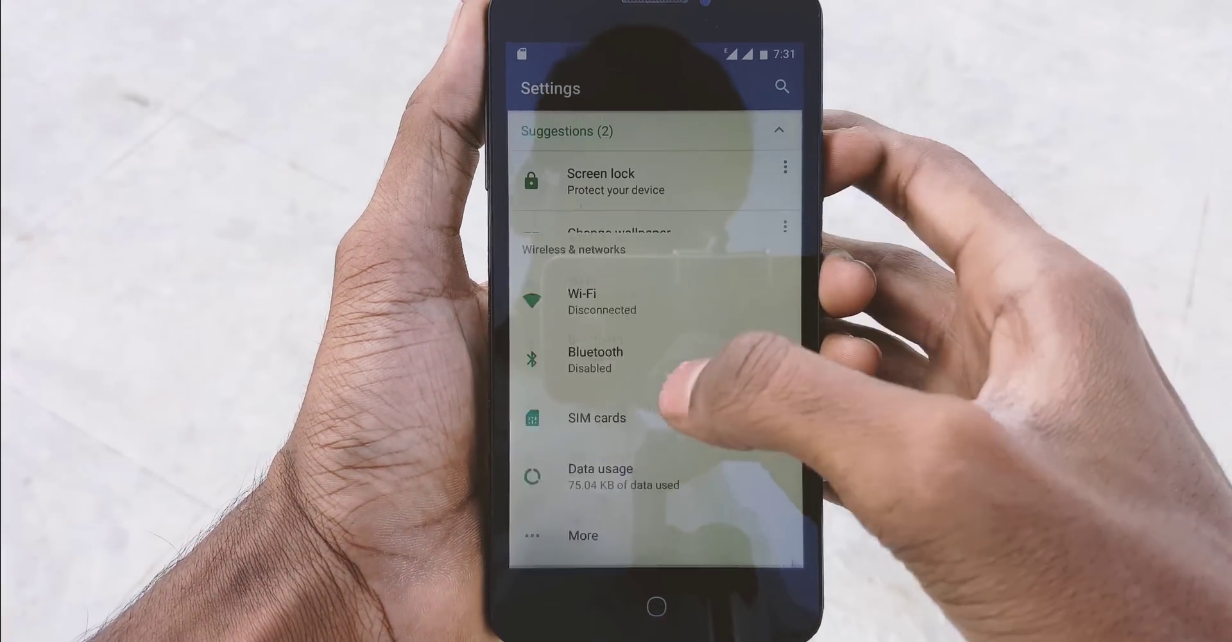
Step: Reach About phone to confirm Android 7.0 and AICP version 12.0-UNOFFICIAL on model AO5510
scroll(down, 3)
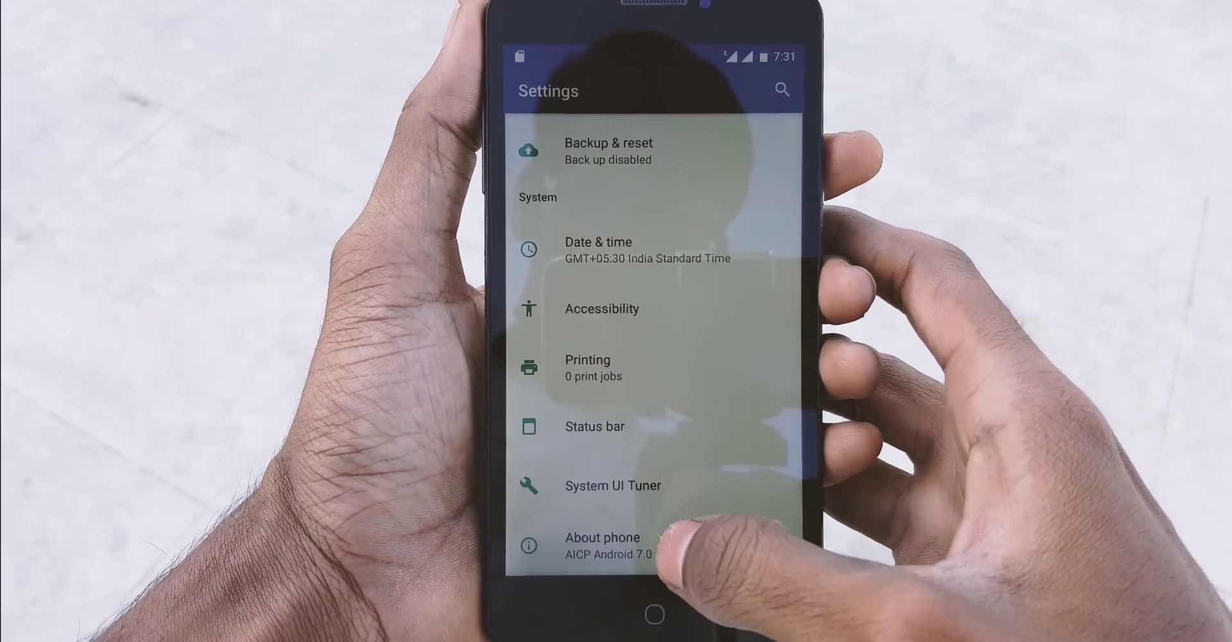
click(603, 546)
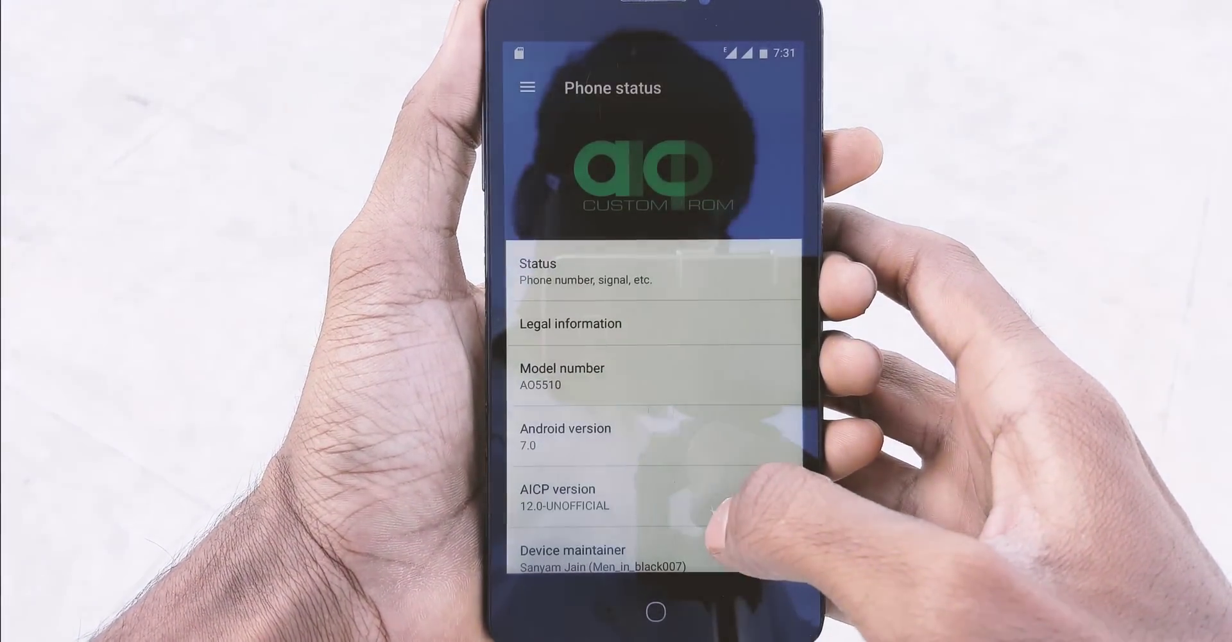